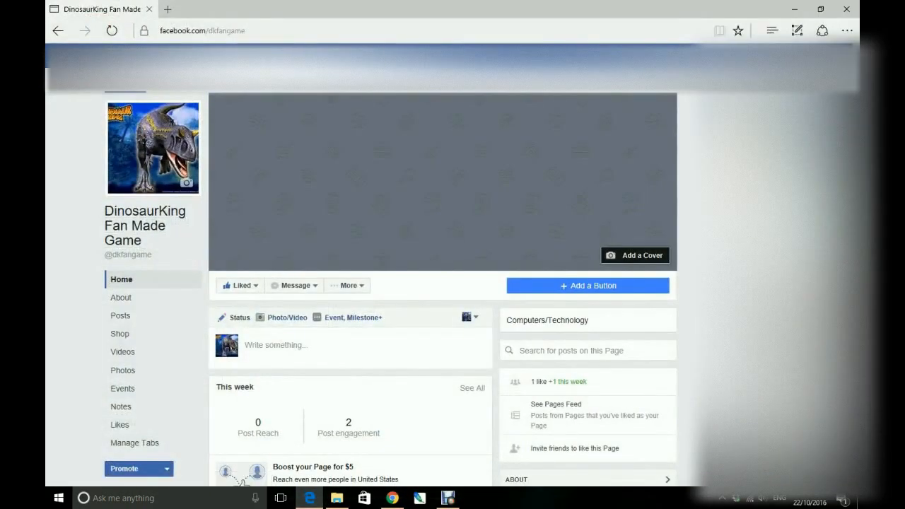
- Scroll the DinosaurKing Fan Made Game timeline past the video and BattleField screenshot posts
scroll("down", 3)
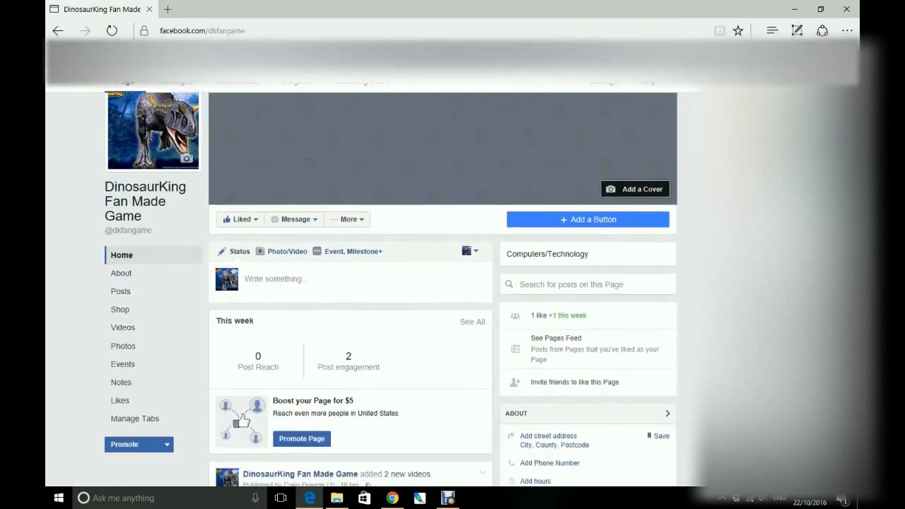
scroll("down", 3)
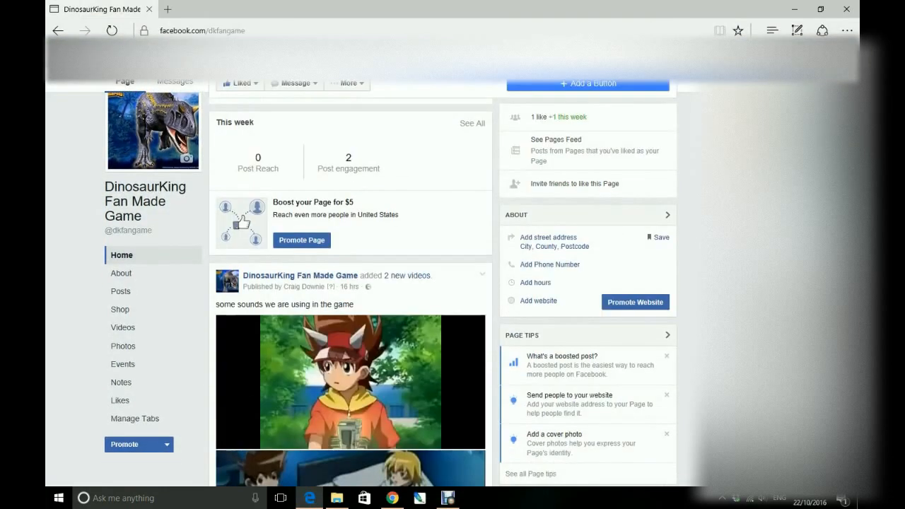
scroll("down", 3)
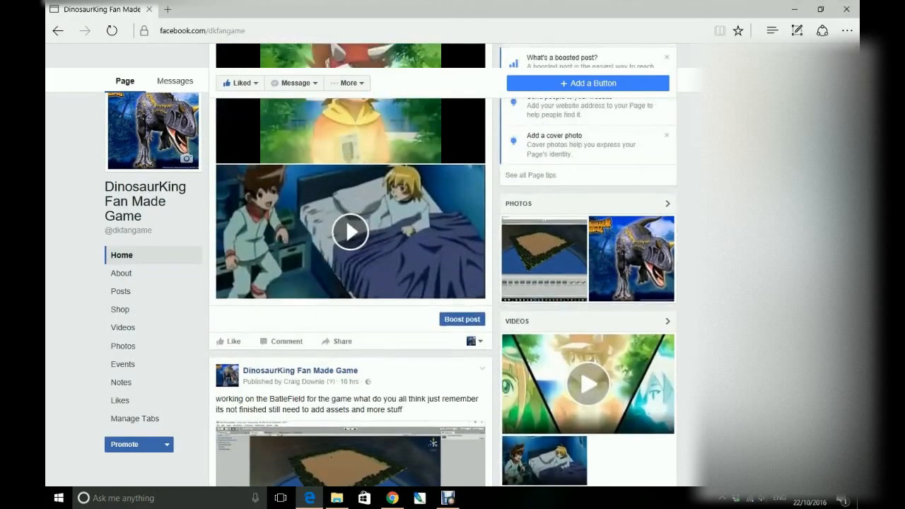
scroll("down", 3)
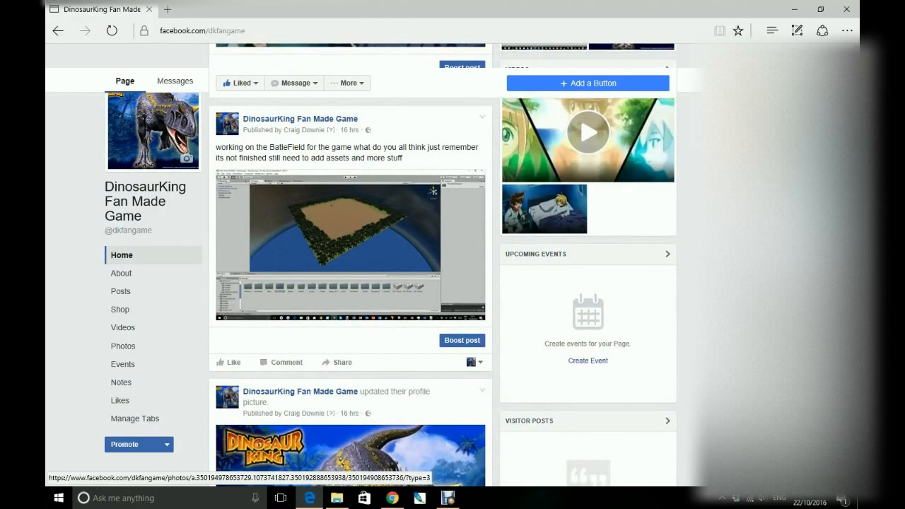
left_click(120, 291)
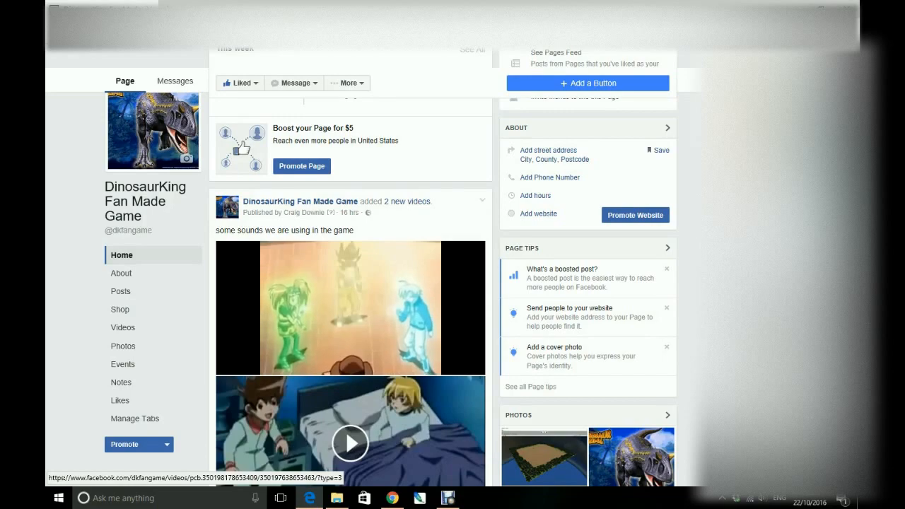
scroll("down", 3)
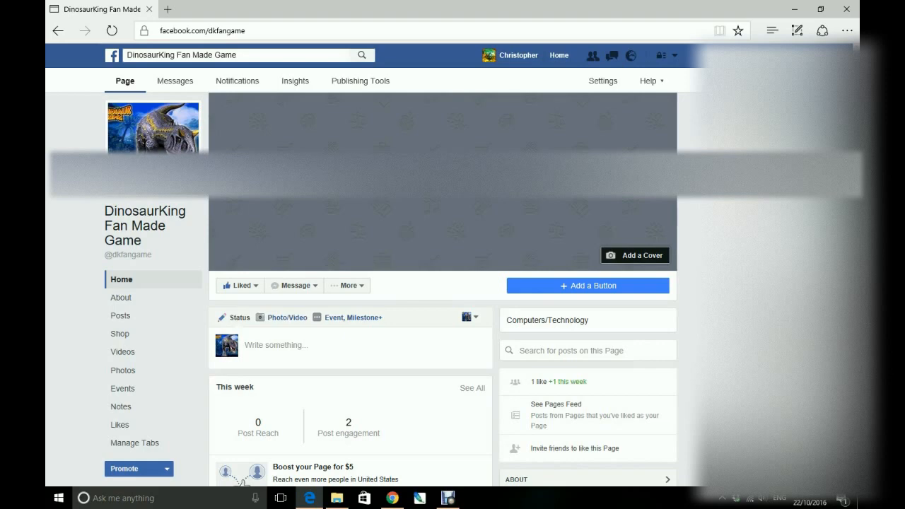
left_click(312, 285)
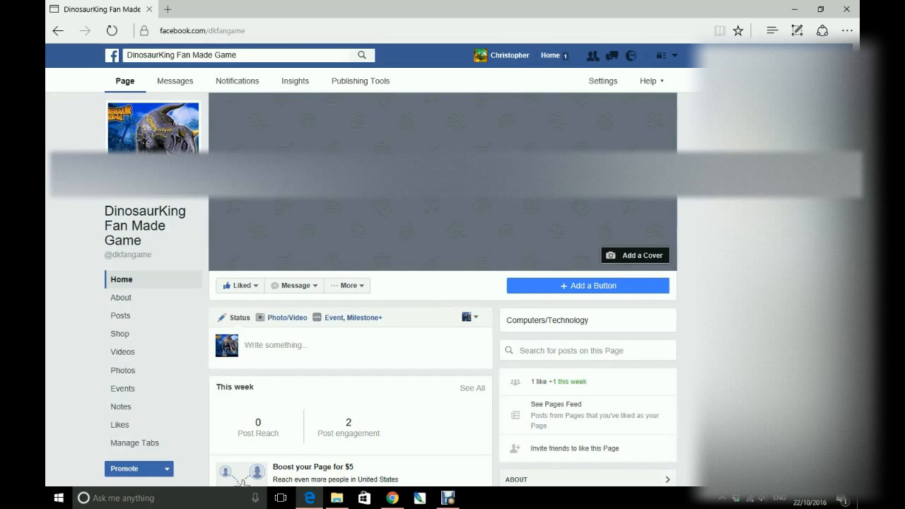
left_click(295, 285)
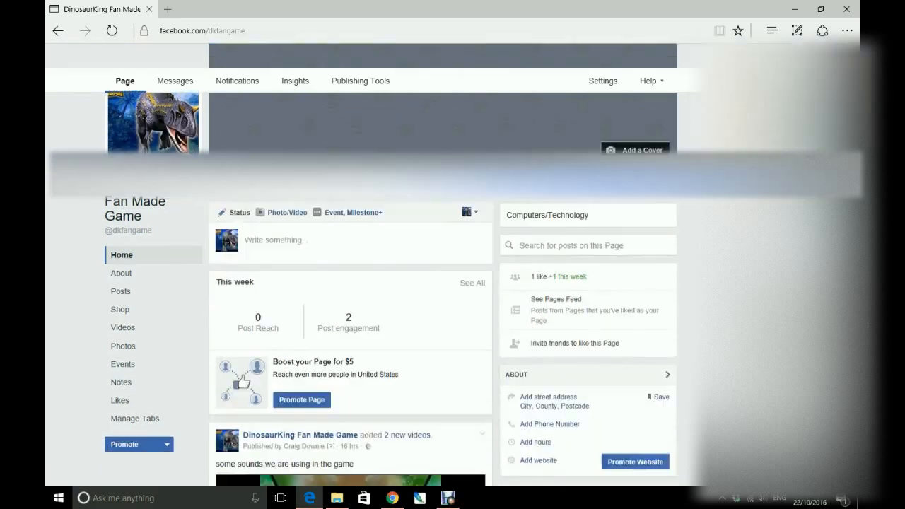
scroll("down", 3)
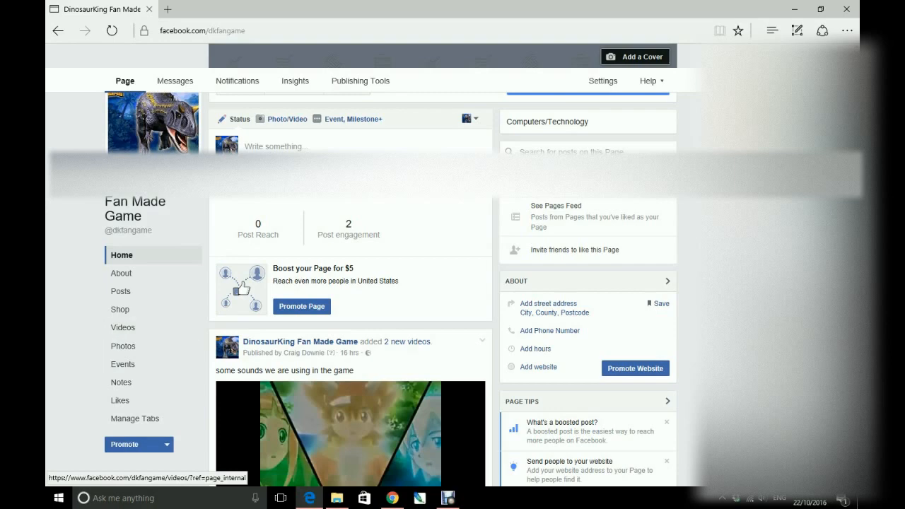
scroll("down", 3)
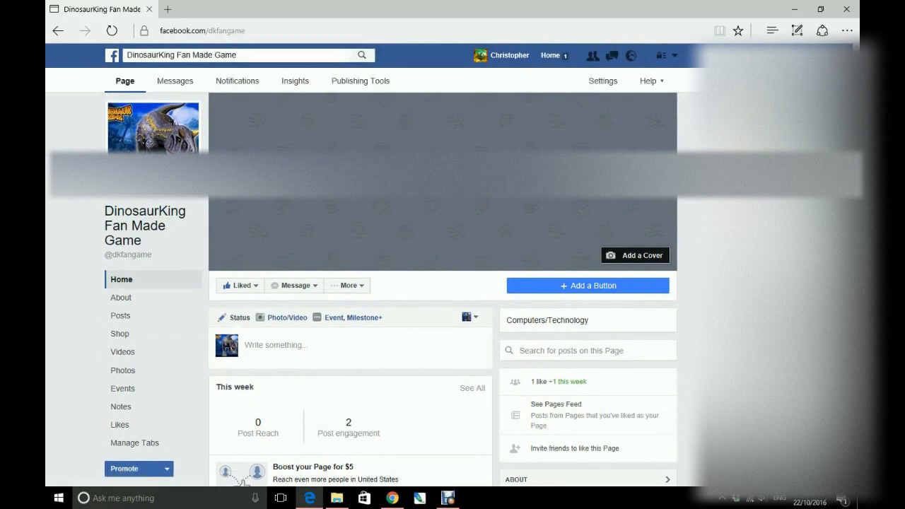
right_click(572, 350)
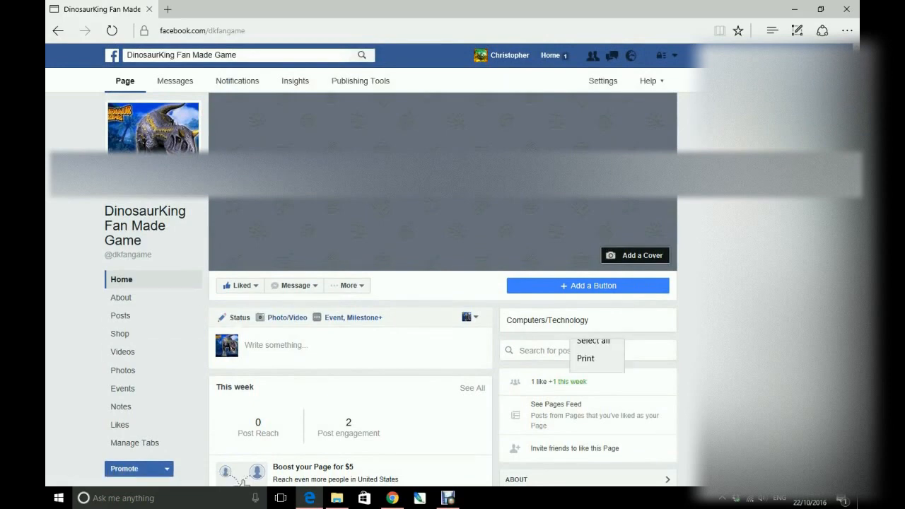